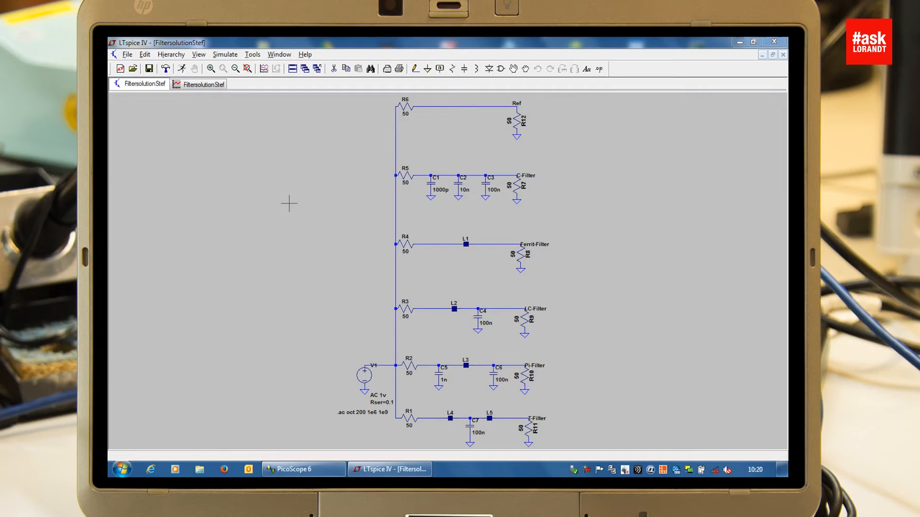
mouse_move(389, 233)
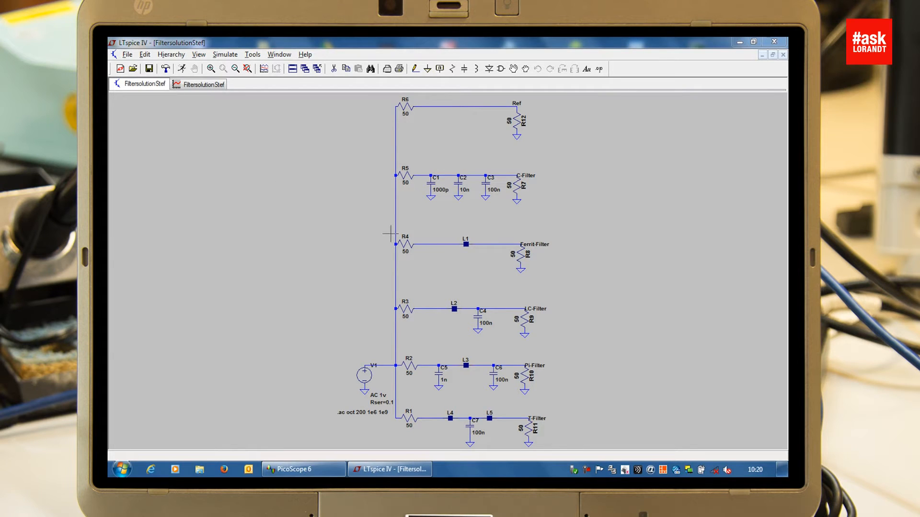
mouse_move(562, 198)
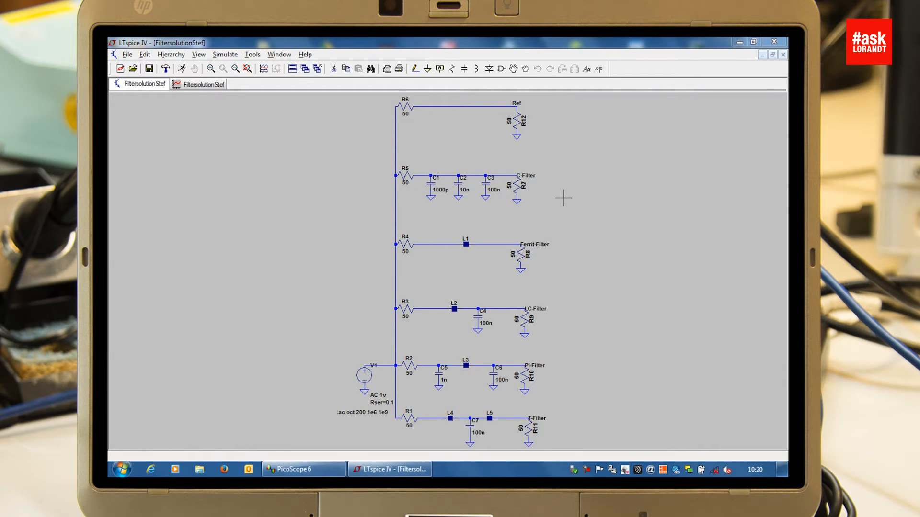
mouse_move(506, 211)
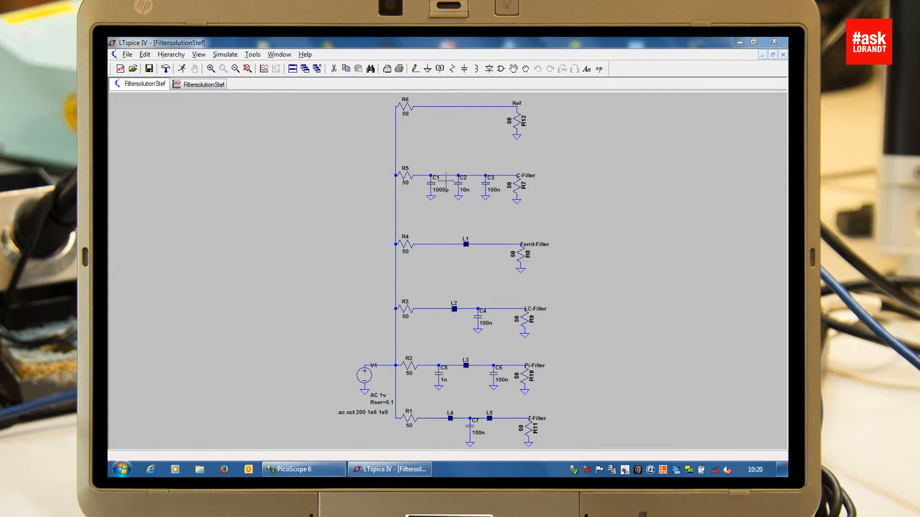
mouse_move(194, 103)
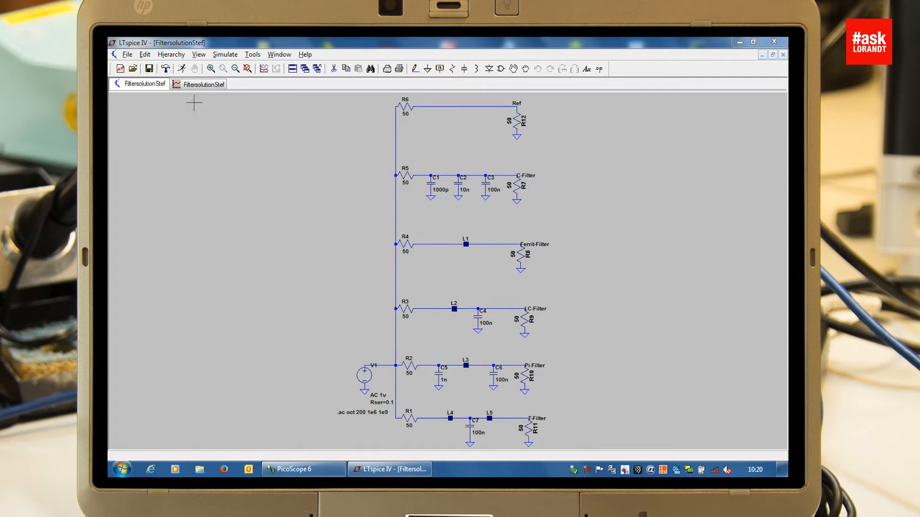
Step: Add the V(c-filter) trace to the AC plot, spanning 1 MHz to 1 GHz
click(202, 84)
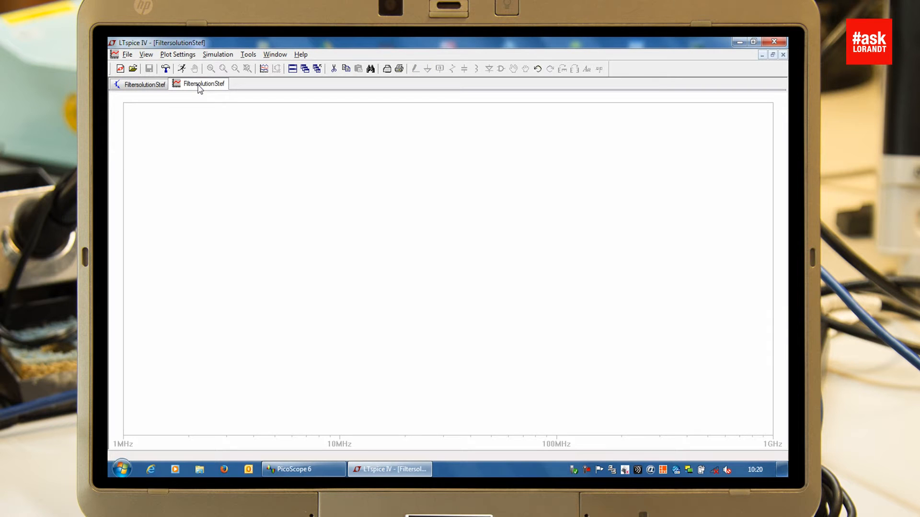
mouse_move(224, 207)
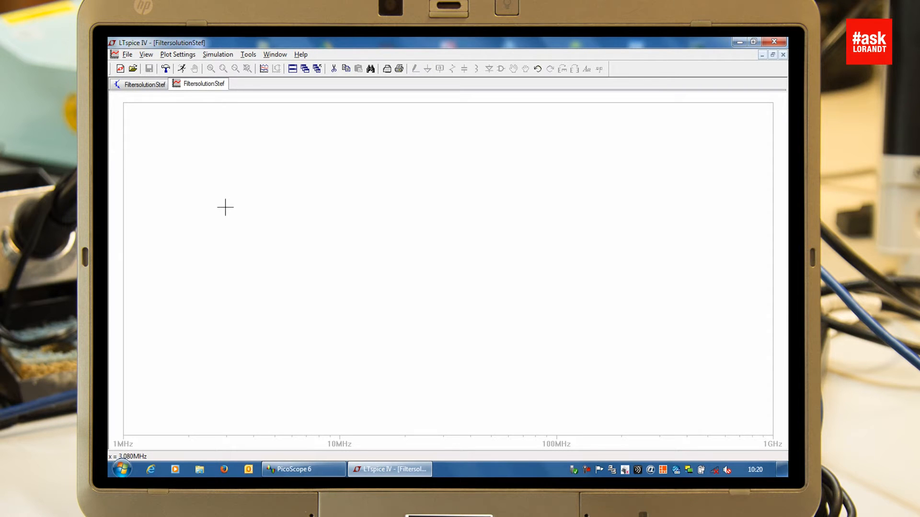
mouse_move(214, 129)
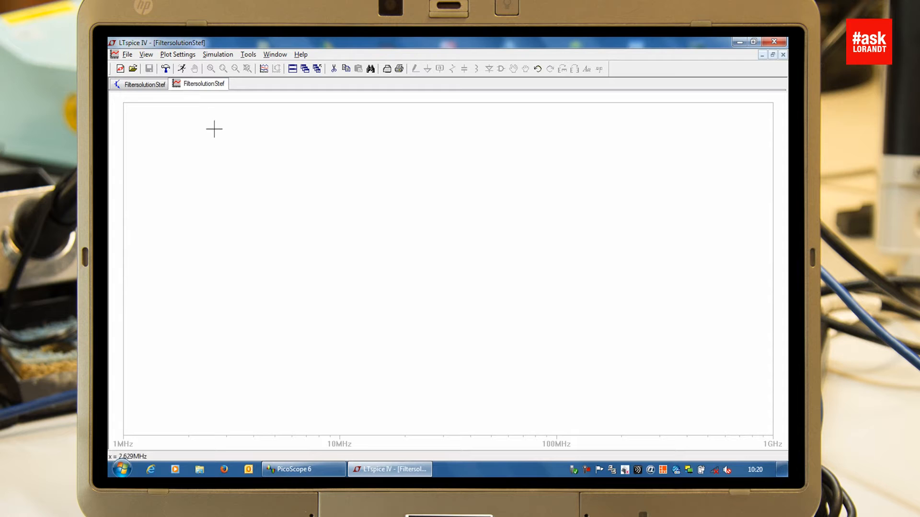
right_click(214, 126)
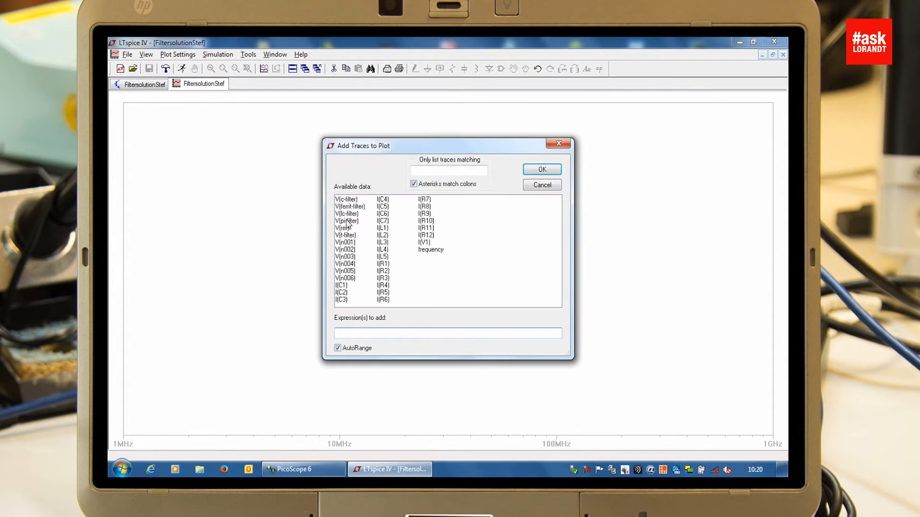
click(346, 199)
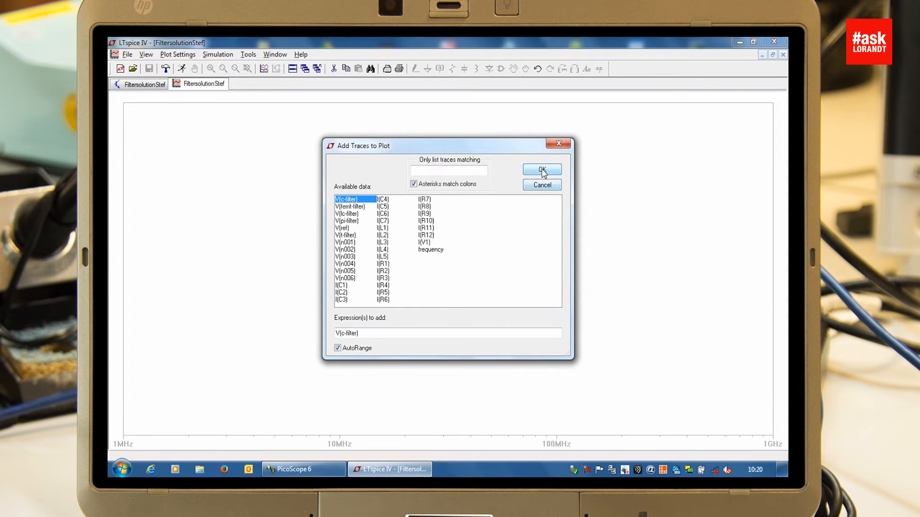
click(540, 170)
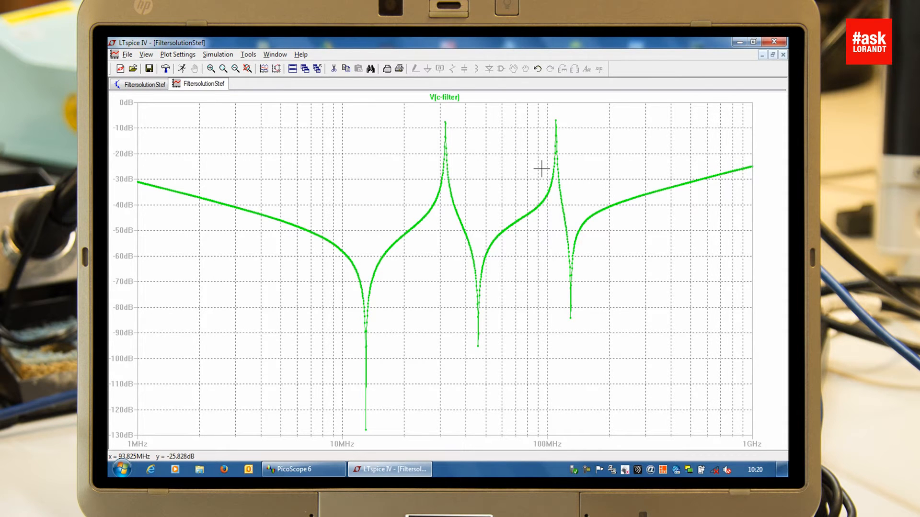
mouse_move(599, 250)
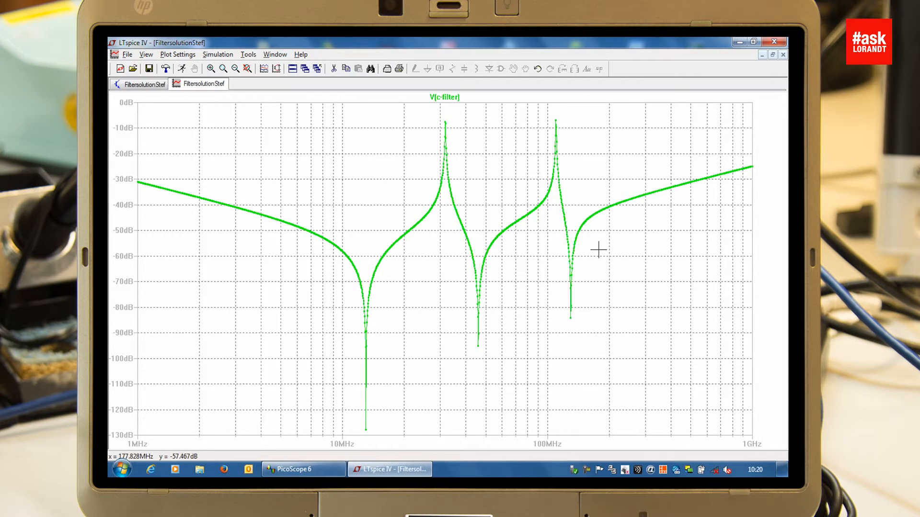
mouse_move(349, 212)
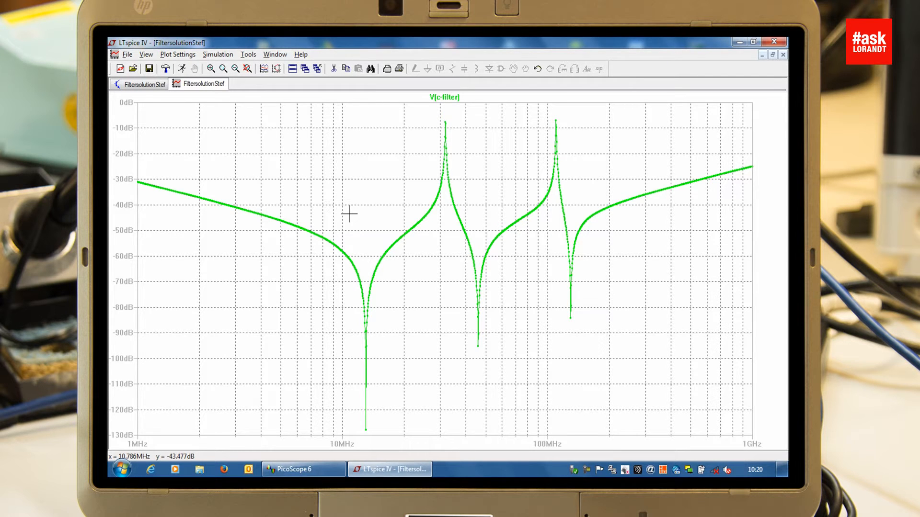
mouse_move(363, 355)
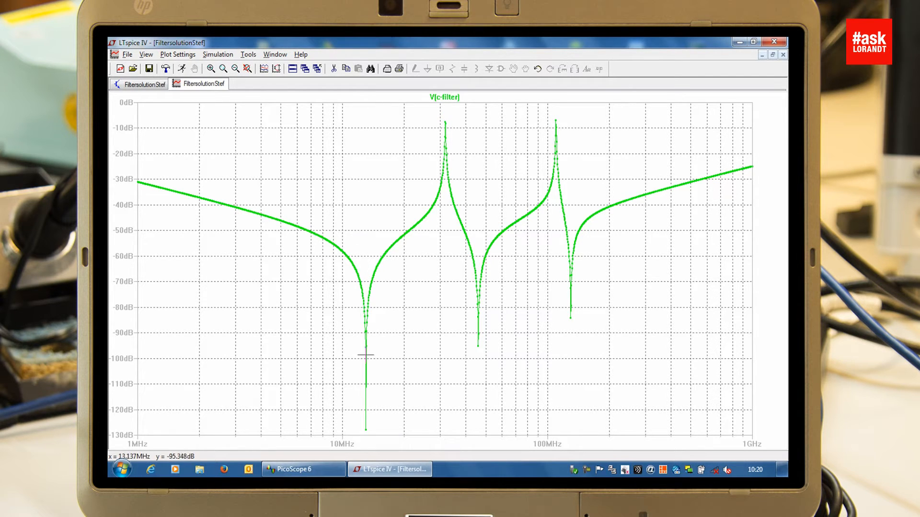
mouse_move(364, 382)
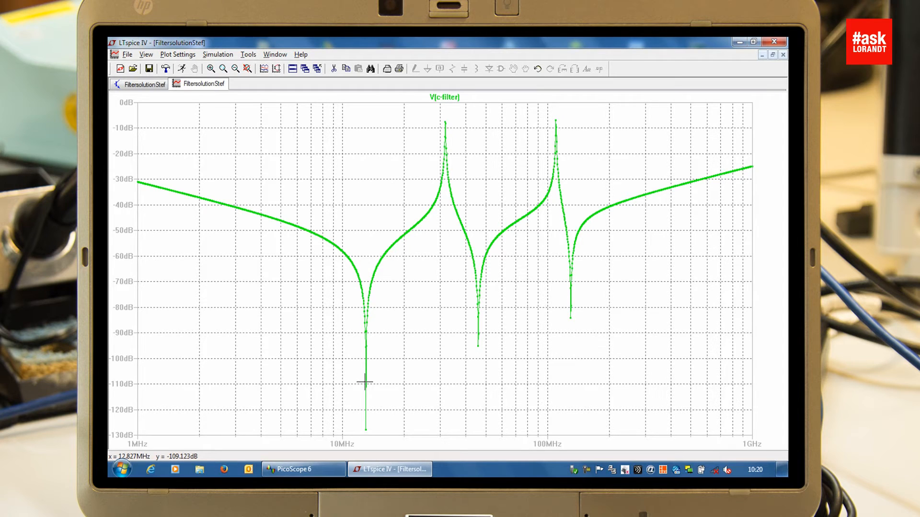
mouse_move(365, 373)
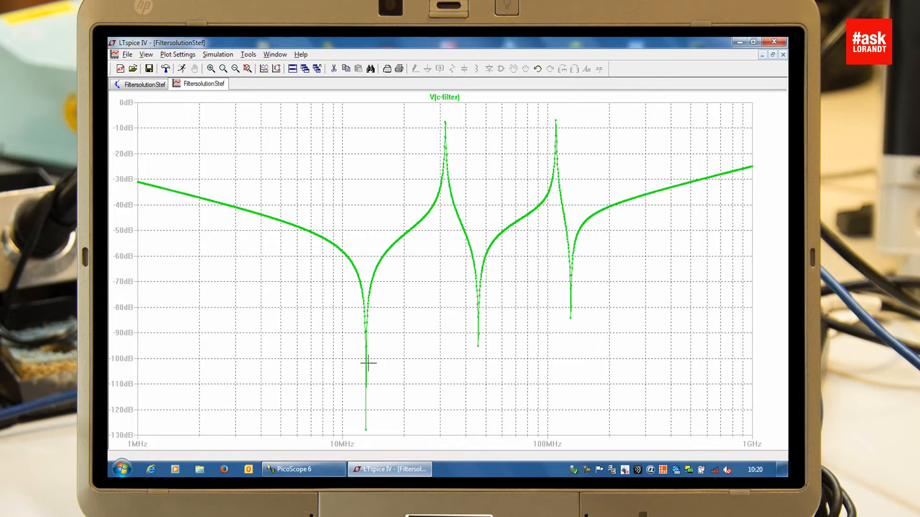
mouse_move(474, 263)
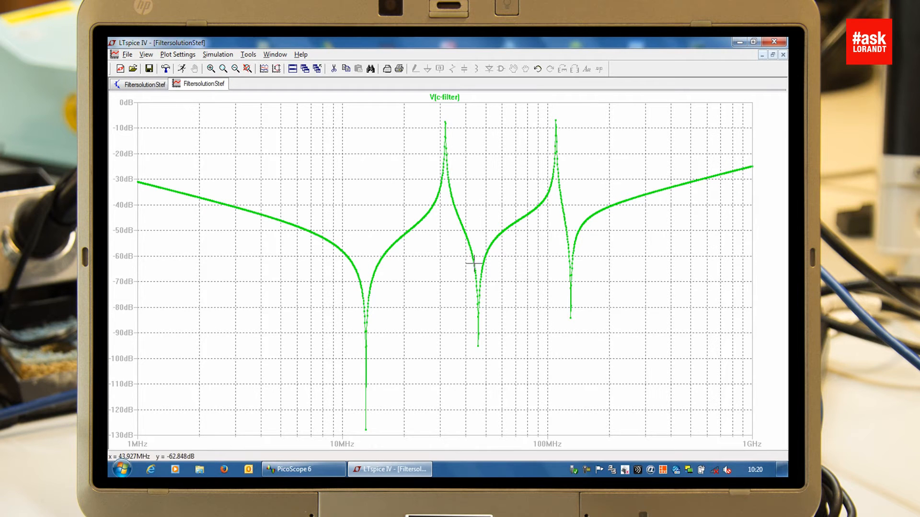
mouse_move(447, 143)
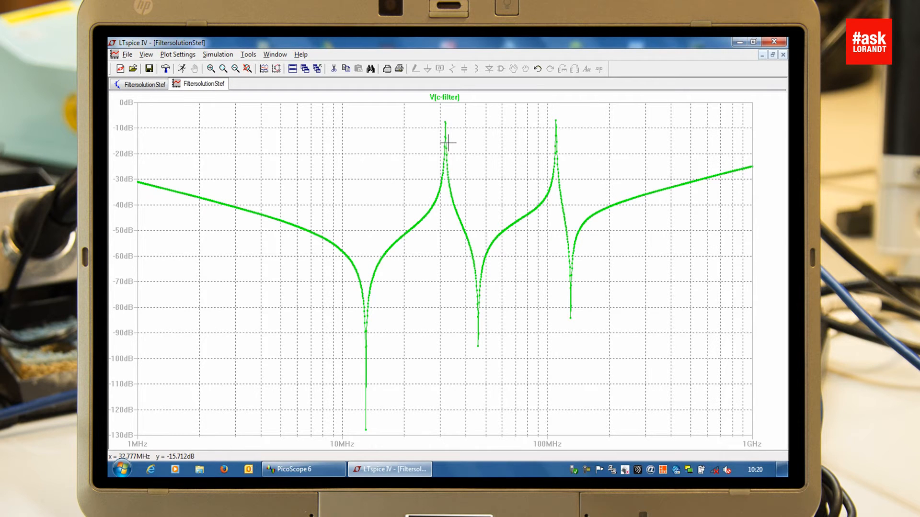
mouse_move(480, 320)
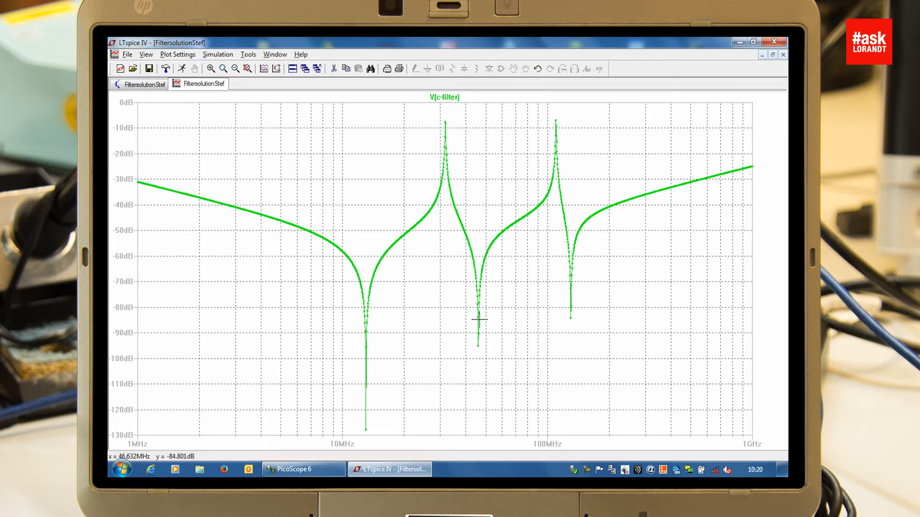
mouse_move(447, 319)
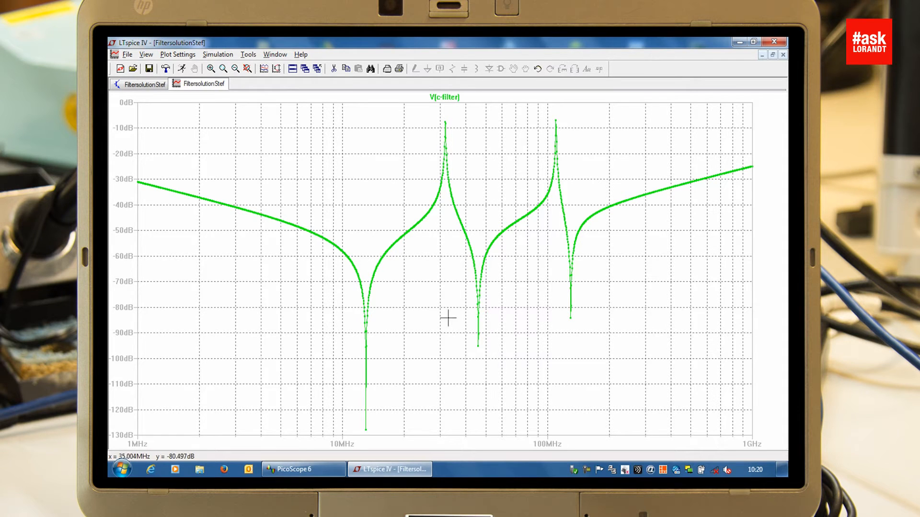
mouse_move(466, 311)
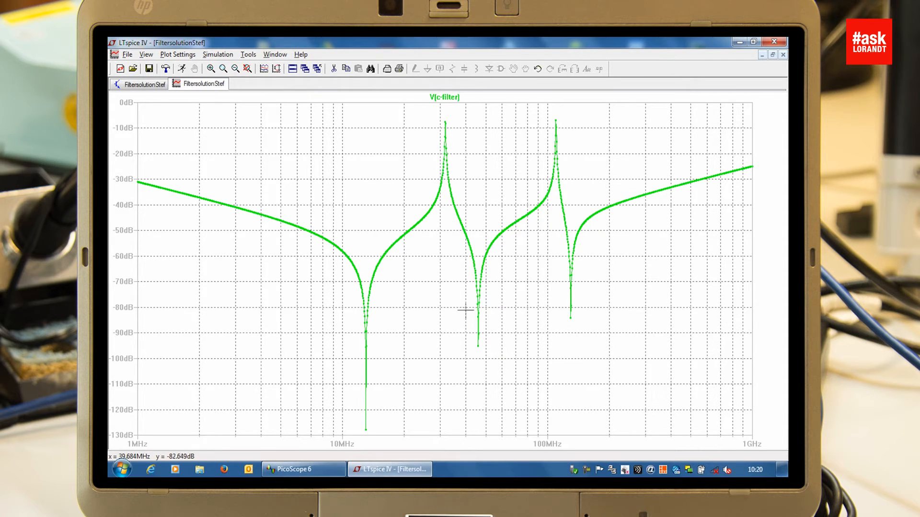
mouse_move(567, 170)
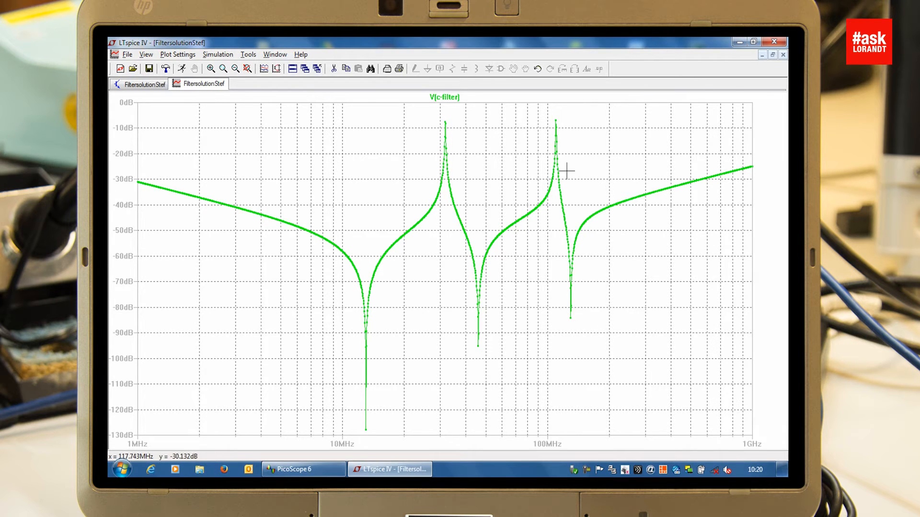
mouse_move(433, 159)
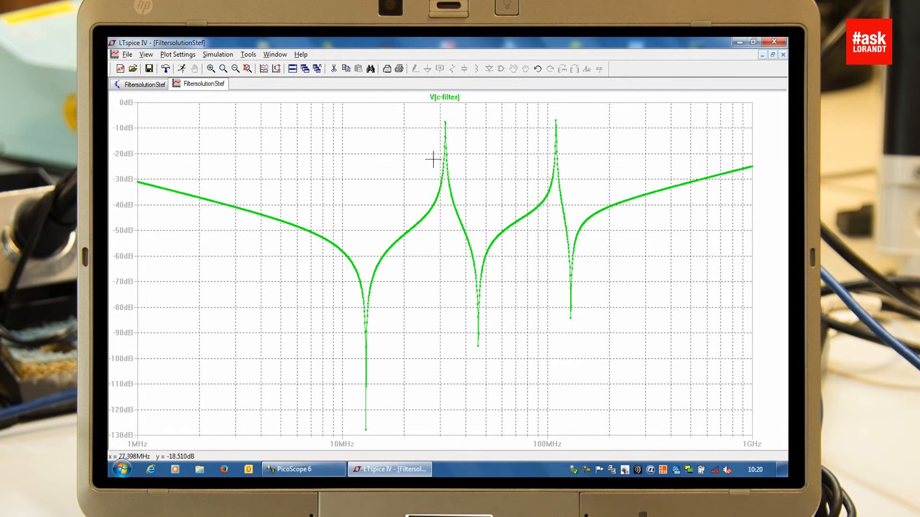
mouse_move(432, 130)
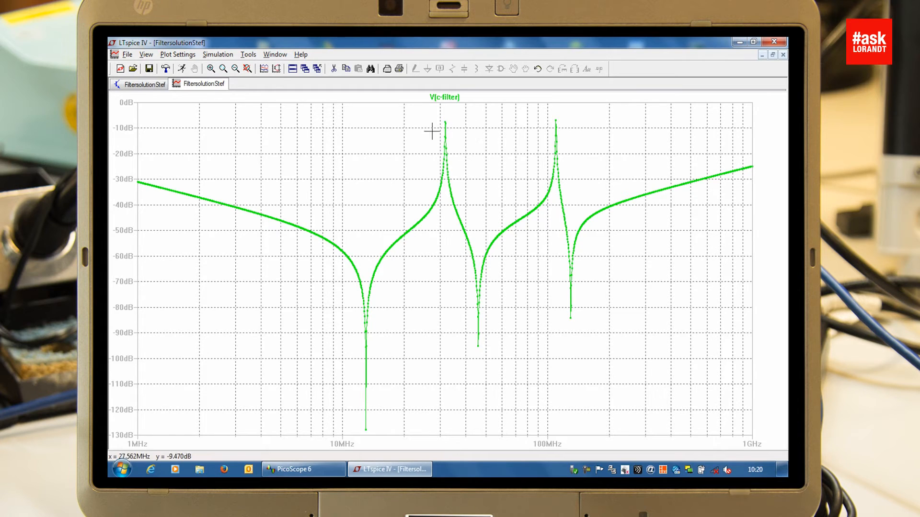
mouse_move(439, 147)
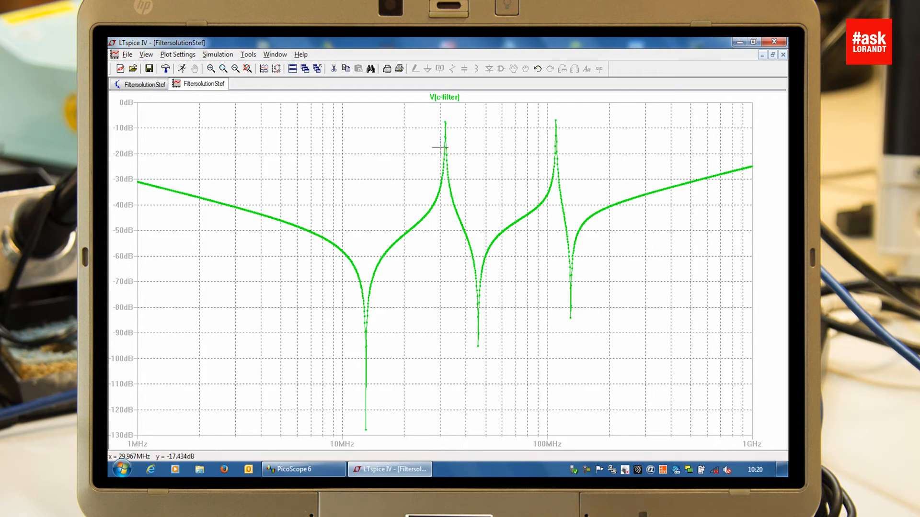
click(302, 469)
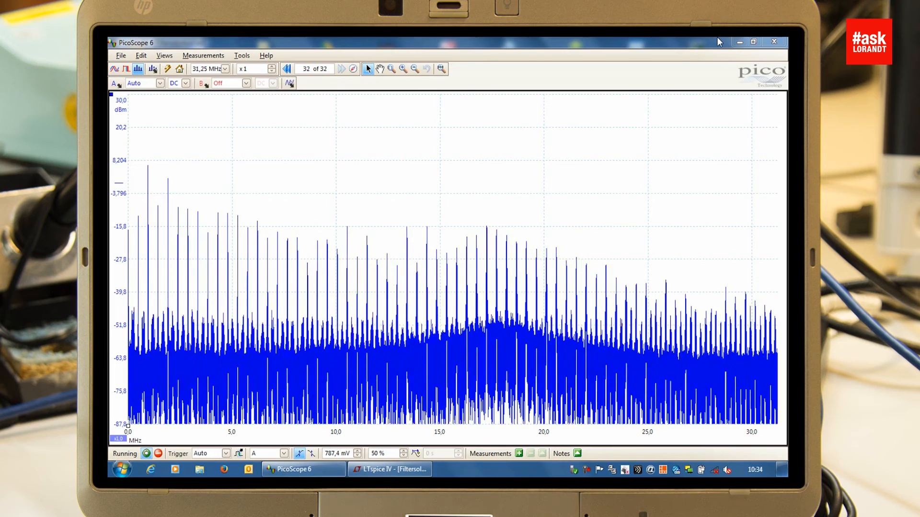